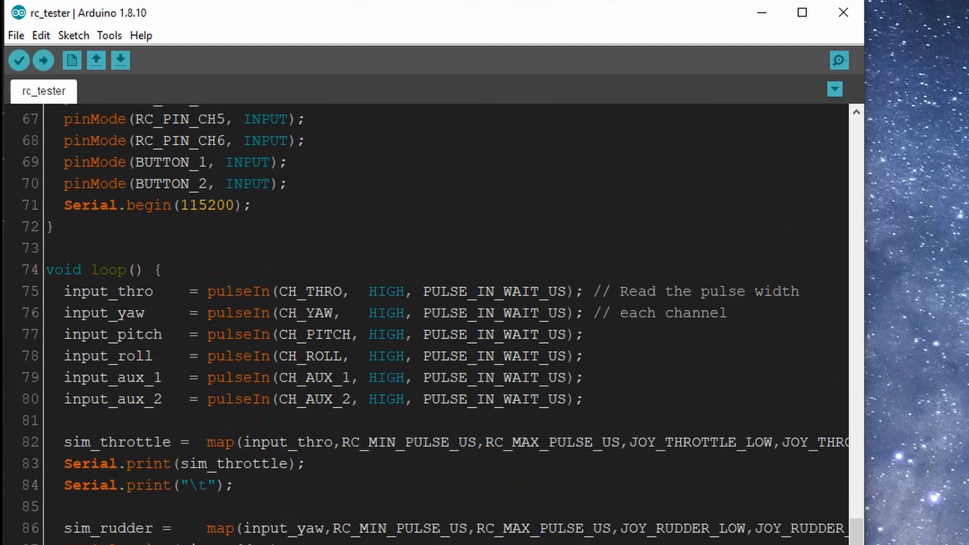
# Highlight the throttle pulseIn() call, upload rc_tester and watch live channel values in the Serial Monitor
pyautogui.moveTo(207, 290); pyautogui.dragTo(585, 291)
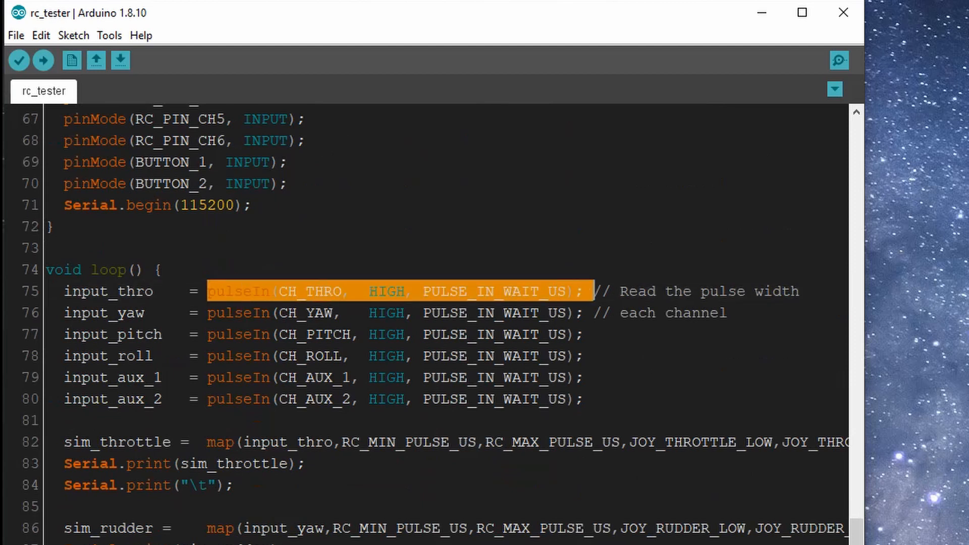
pyautogui.click(837, 60)
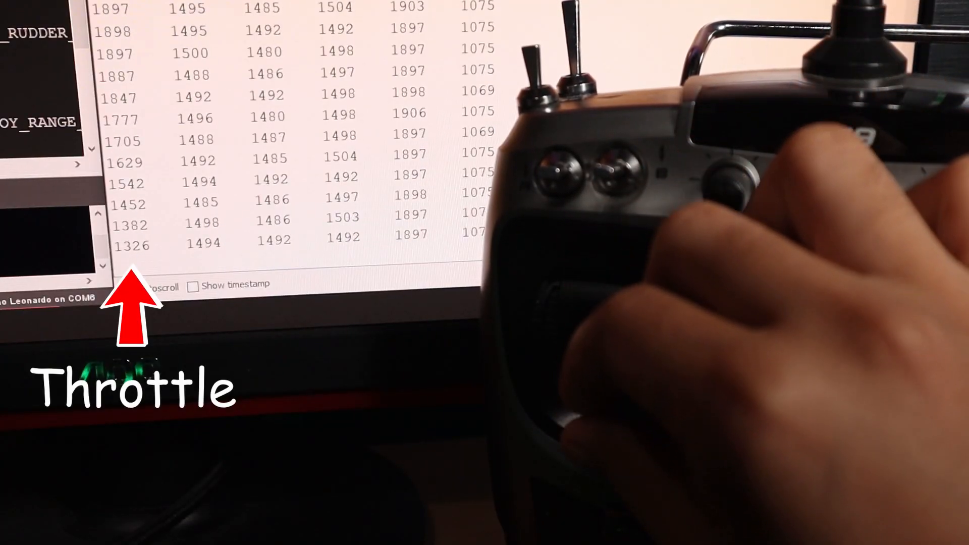
pyautogui.click(130, 285)
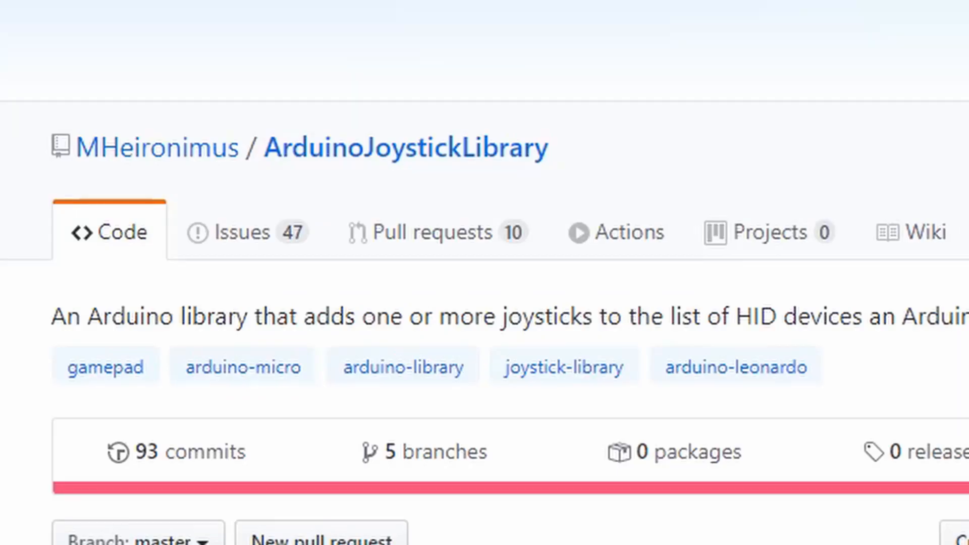
# Scroll through the ArduinoJoystickLibrary repository's file list on GitHub
pyautogui.scroll(-3)
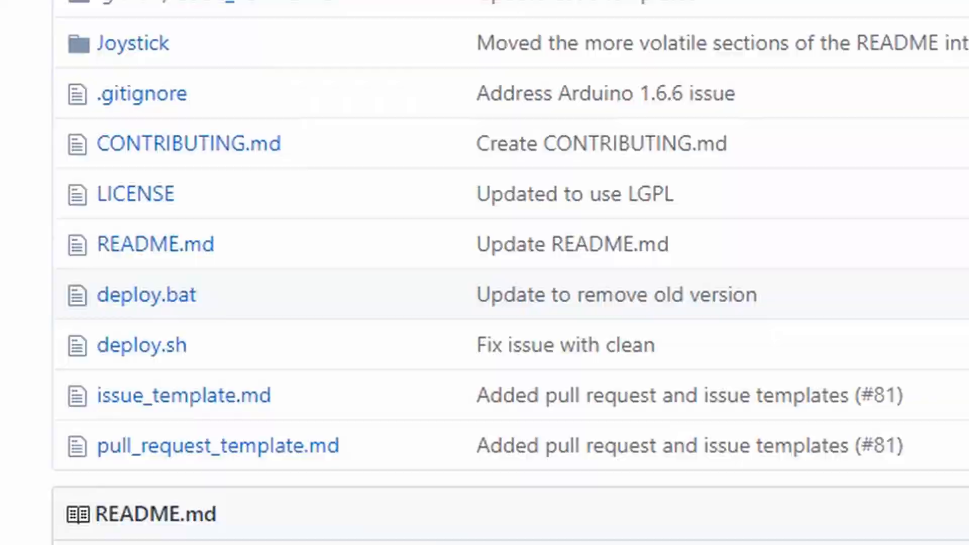
pyautogui.scroll(3)
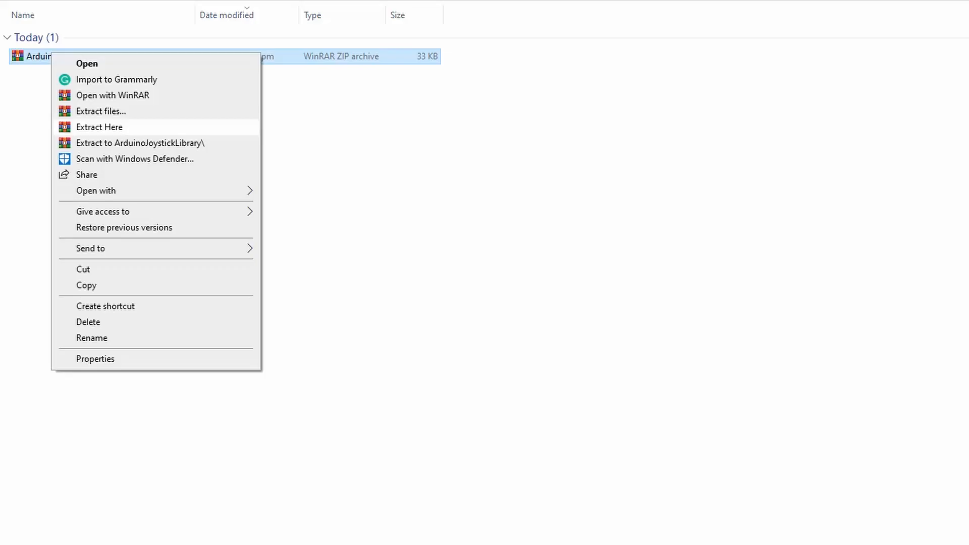
# Extract the library ZIP here and bring up options for the Joystick folder
pyautogui.click(99, 127)
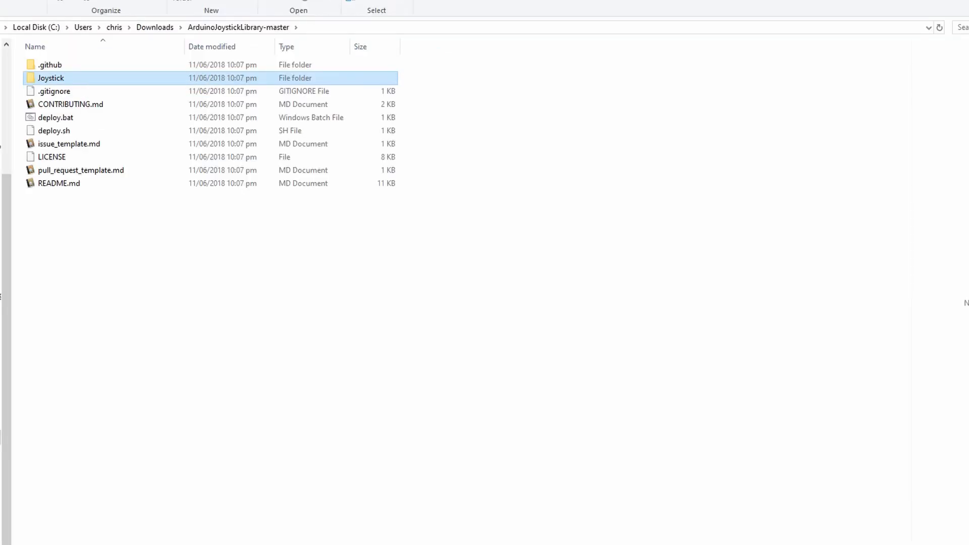
pyautogui.rightClick(50, 77)
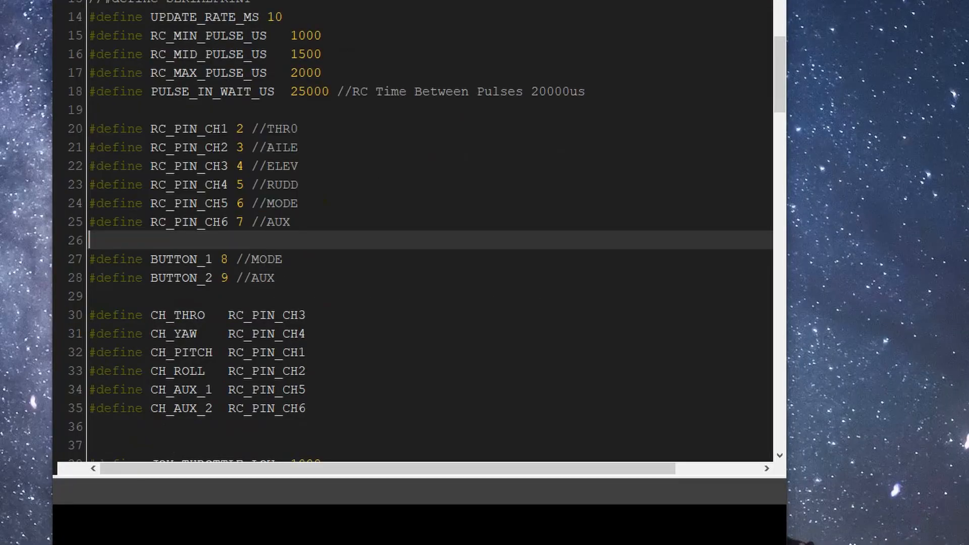
# Scroll through the joystick sketch's defines and Joystick_ constructor while it uploads
pyautogui.scroll(-3)
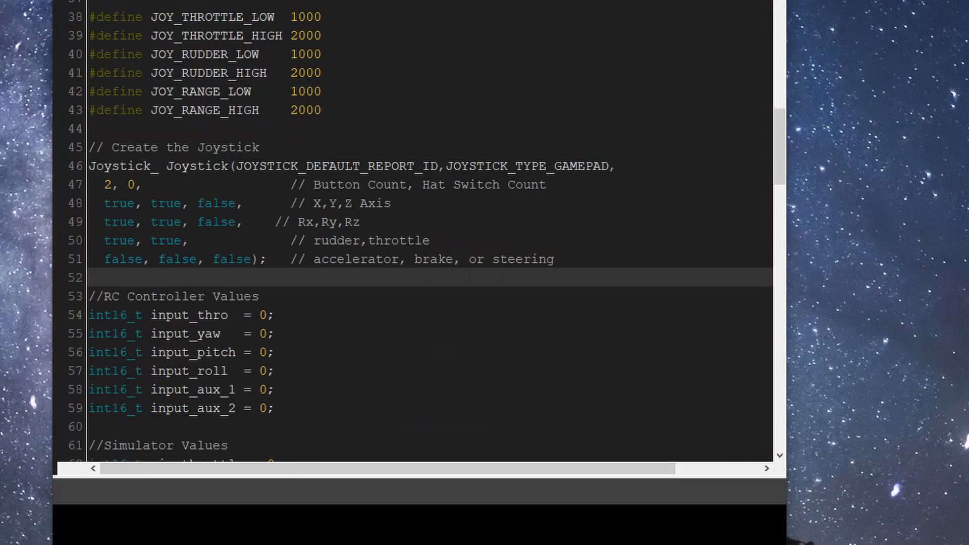
pyautogui.scroll(-3)
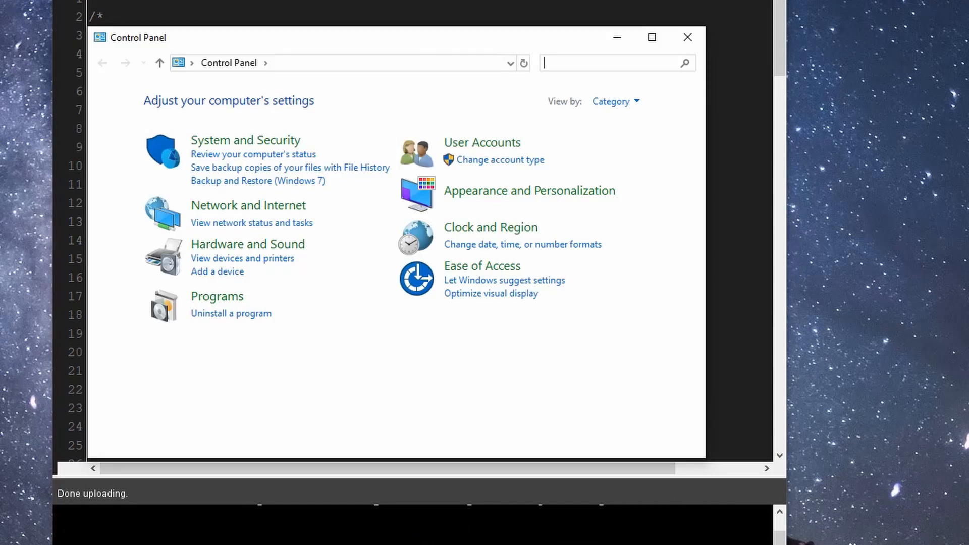
# In Devices and Printers, bring up Game controller settings for the Arduino Leonardo
pyautogui.click(241, 257)
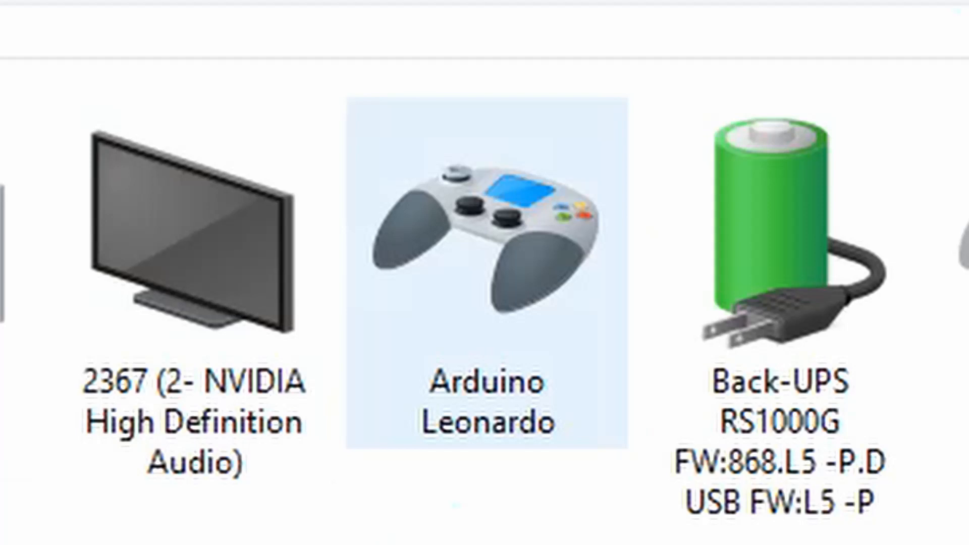
pyautogui.rightClick(477, 165)
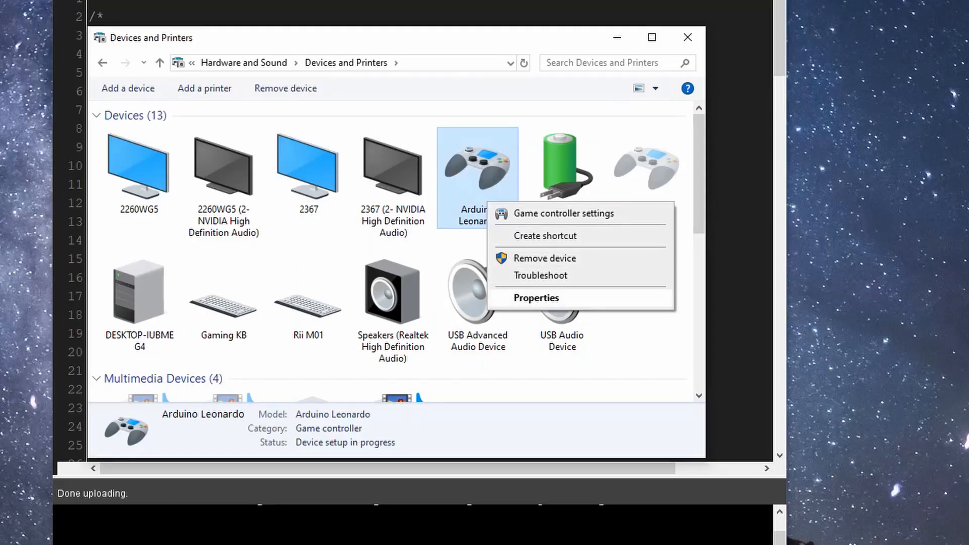
pyautogui.click(536, 297)
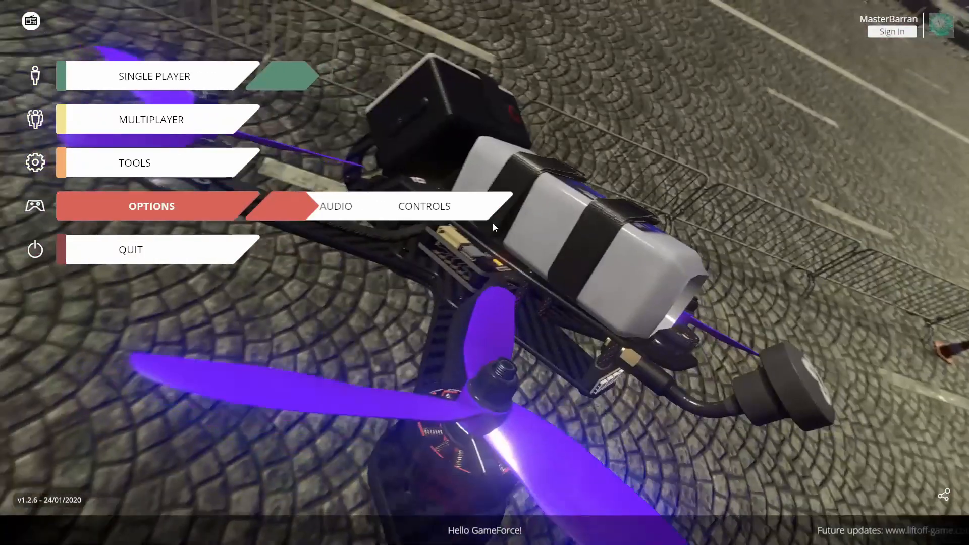
# Go to Liftoff's Controls options and select the on-screen transmitter for calibration
pyautogui.click(627, 206)
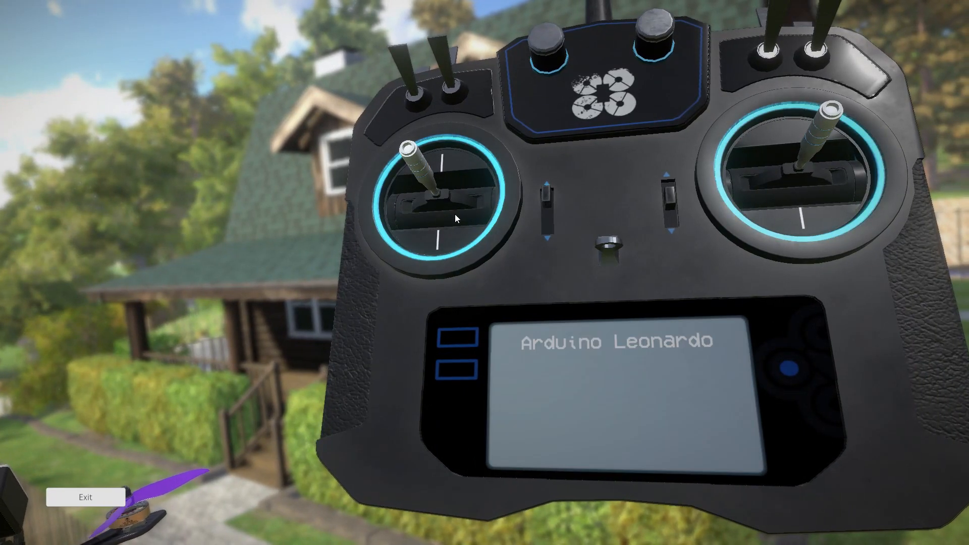
pyautogui.click(161, 145)
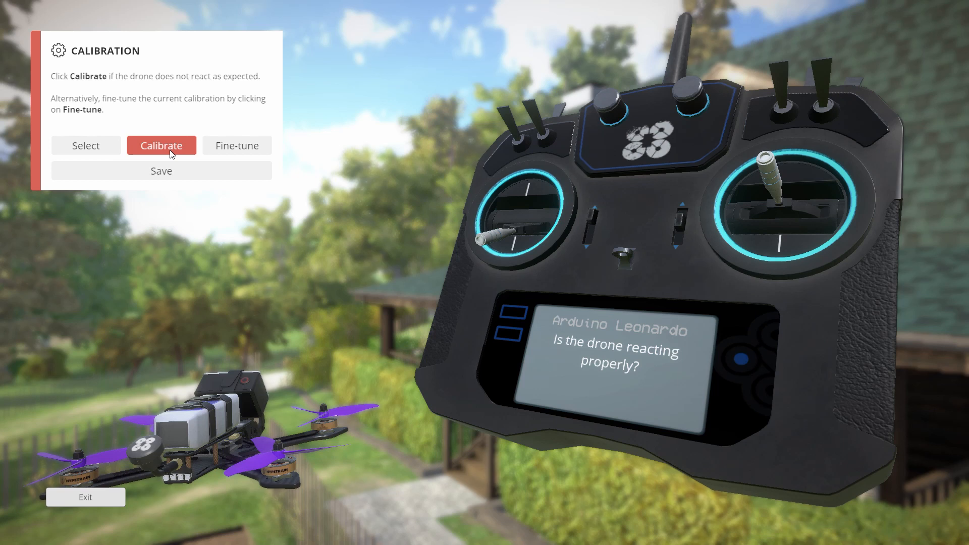
# Run the stick calibration for the Arduino Leonardo and save it
pyautogui.click(161, 146)
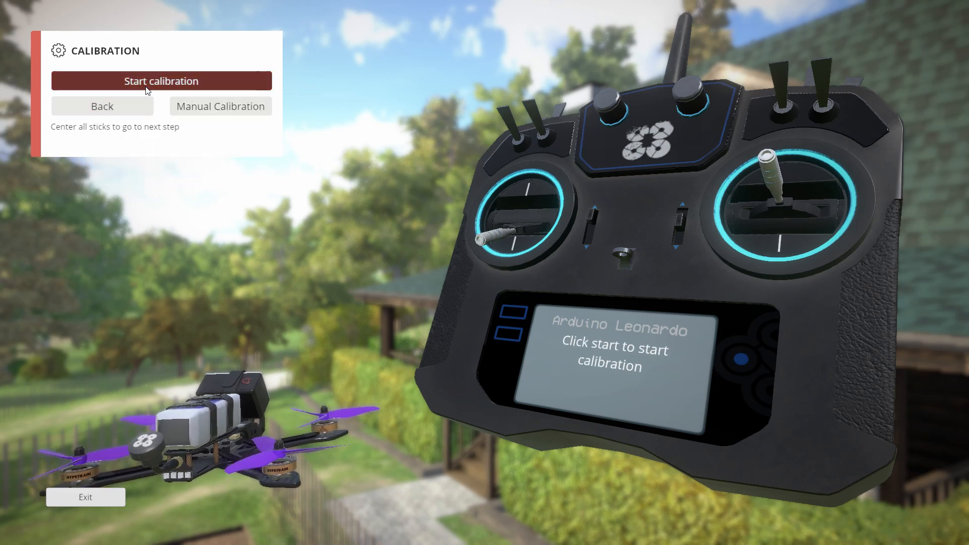
pyautogui.click(160, 81)
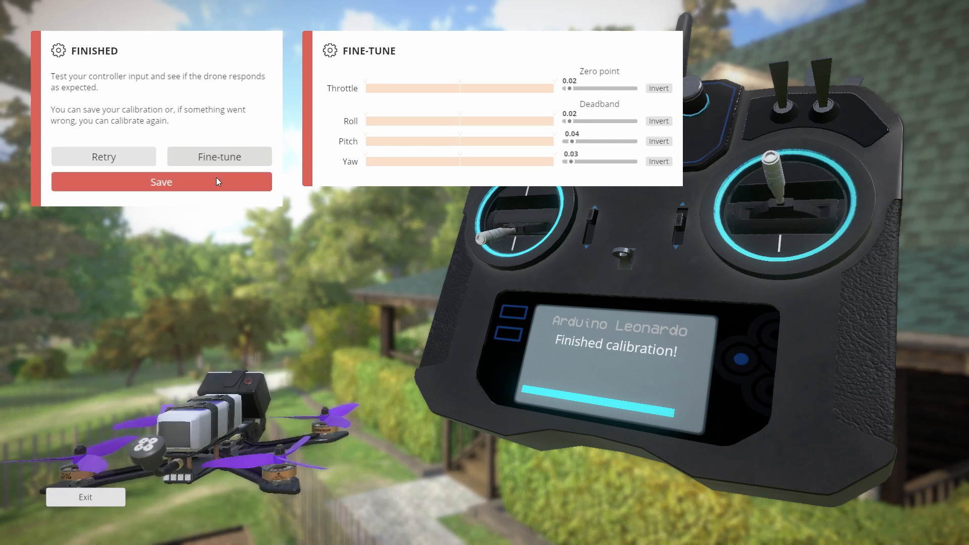
pyautogui.click(160, 181)
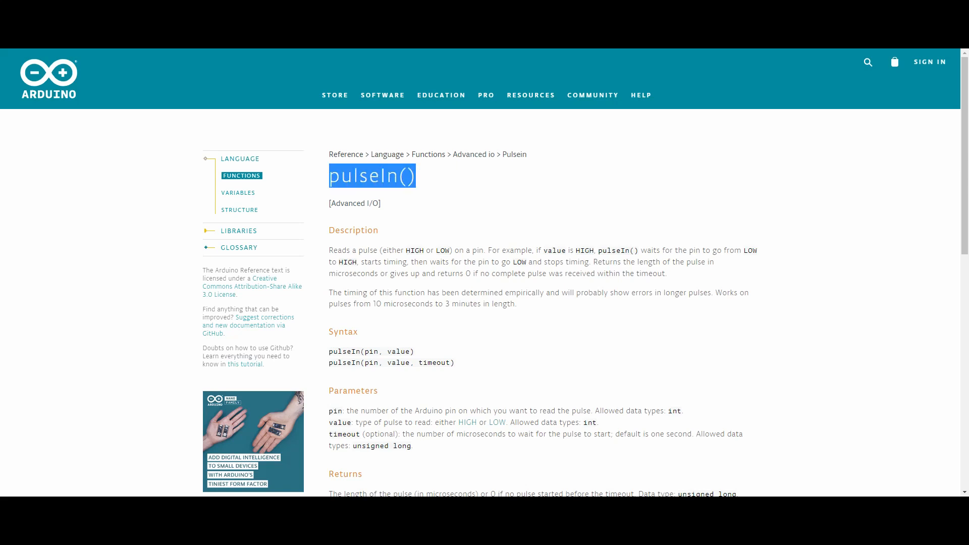
# From the pulseIn() reference, navigate to the rc_game_controller_interrupts.ino sketch on GitHub
pyautogui.click(595, 422)
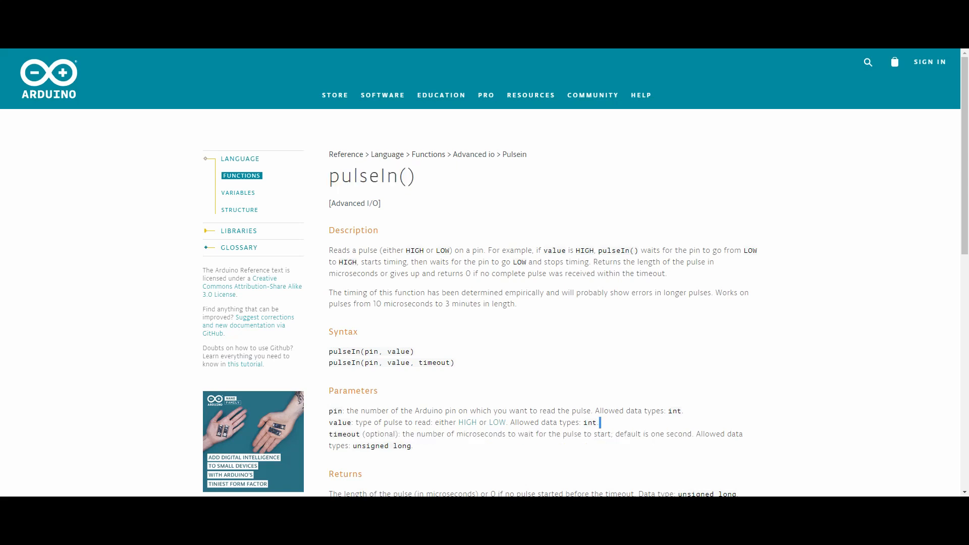
pyautogui.doubleClick(650, 250)
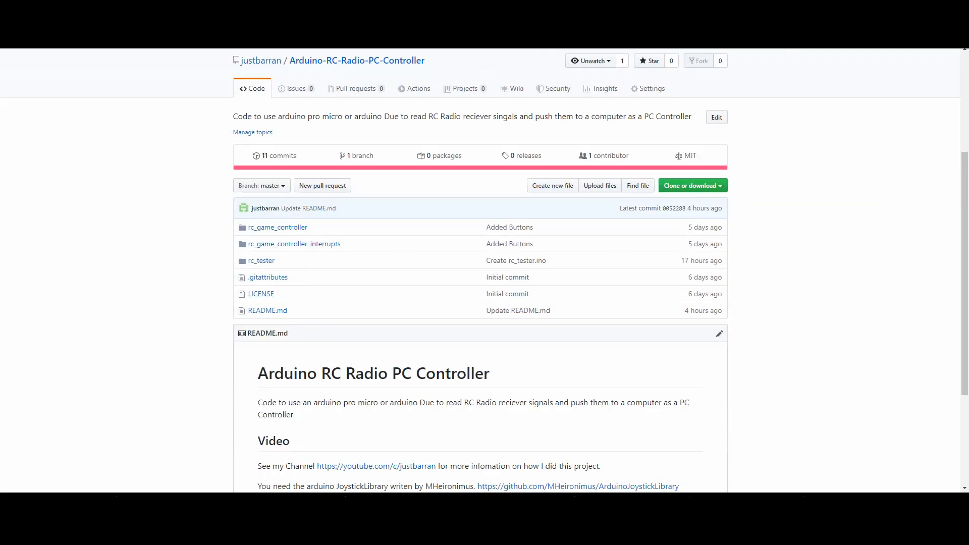
pyautogui.click(293, 243)
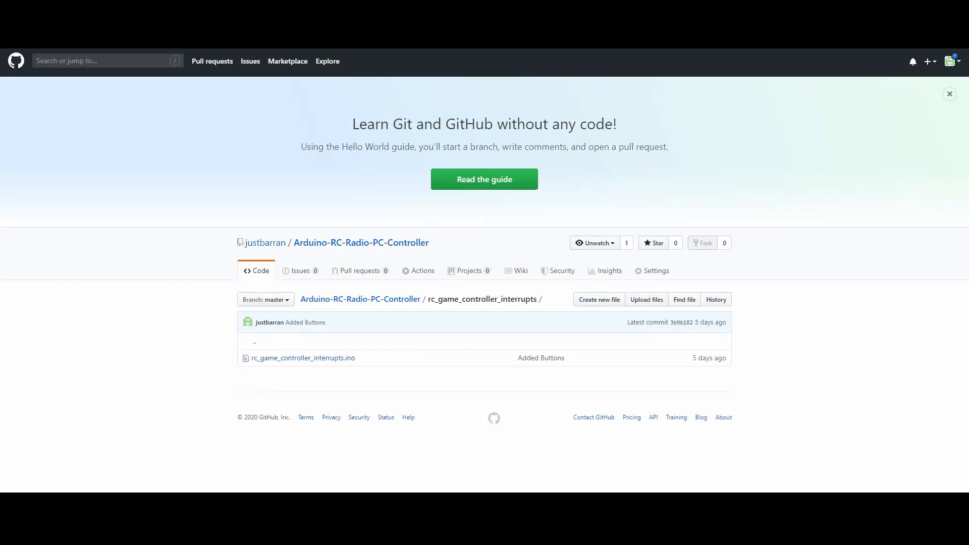
pyautogui.click(302, 358)
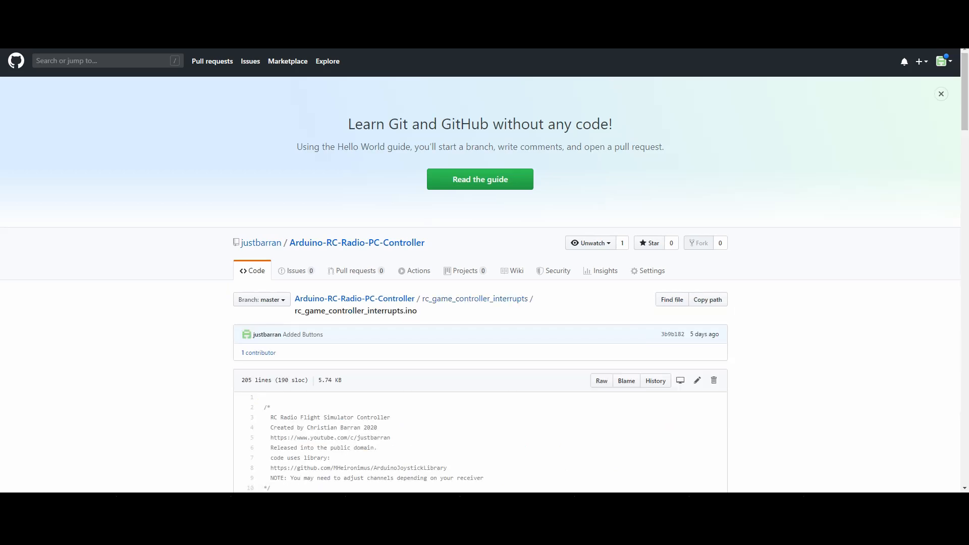
# On the attachInterrupt() page, highlight the Micro, Leonardo row listing interrupt pins 0, 1, 2, 3, 7
pyautogui.scroll(-3)
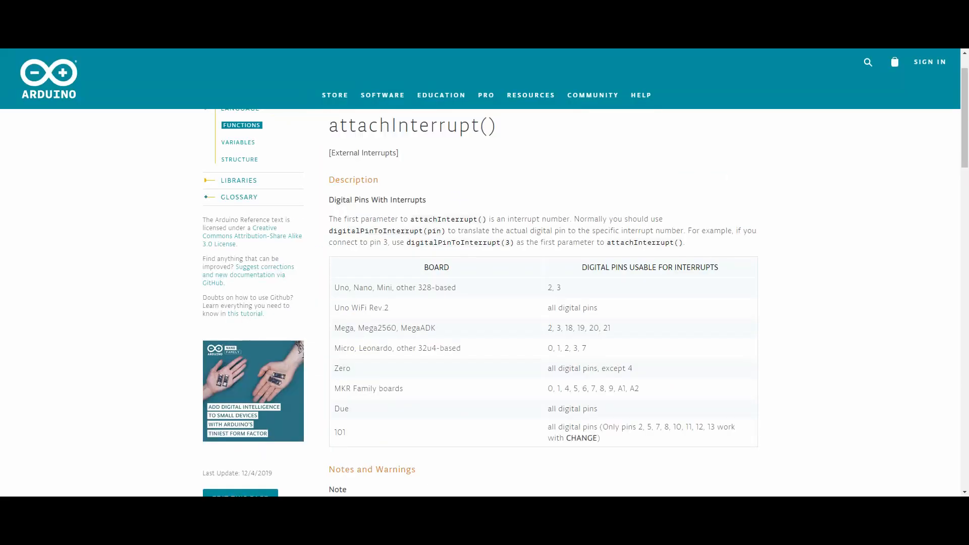
pyautogui.moveTo(334, 348); pyautogui.dragTo(396, 348)
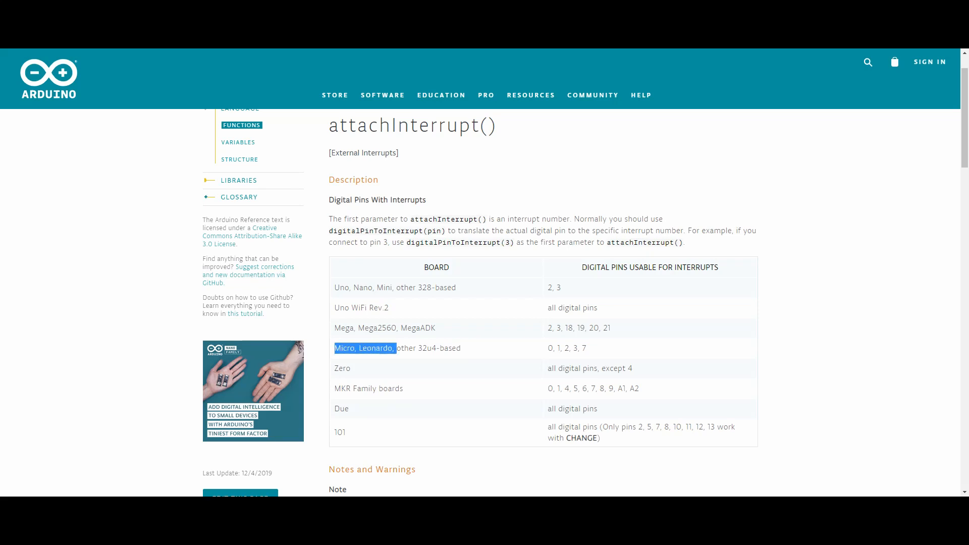